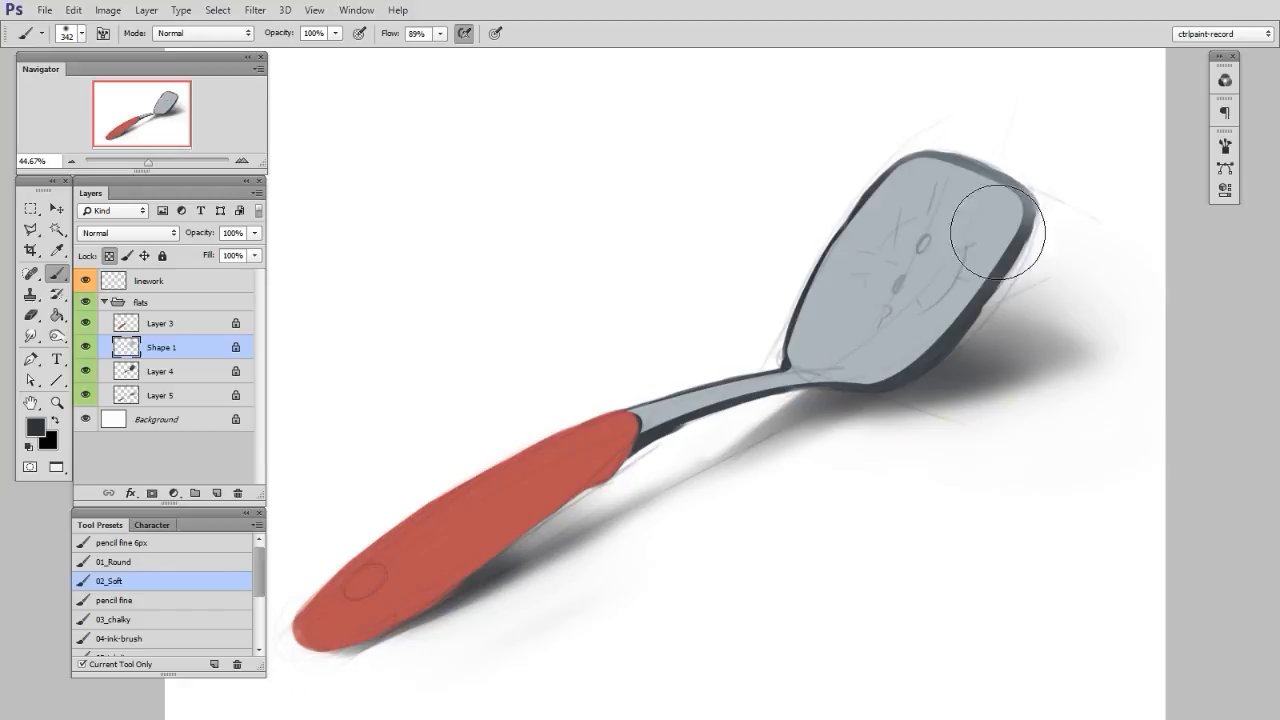
Paint soft grey shading on the spatula blade and where it meets the neck.
click(820, 362)
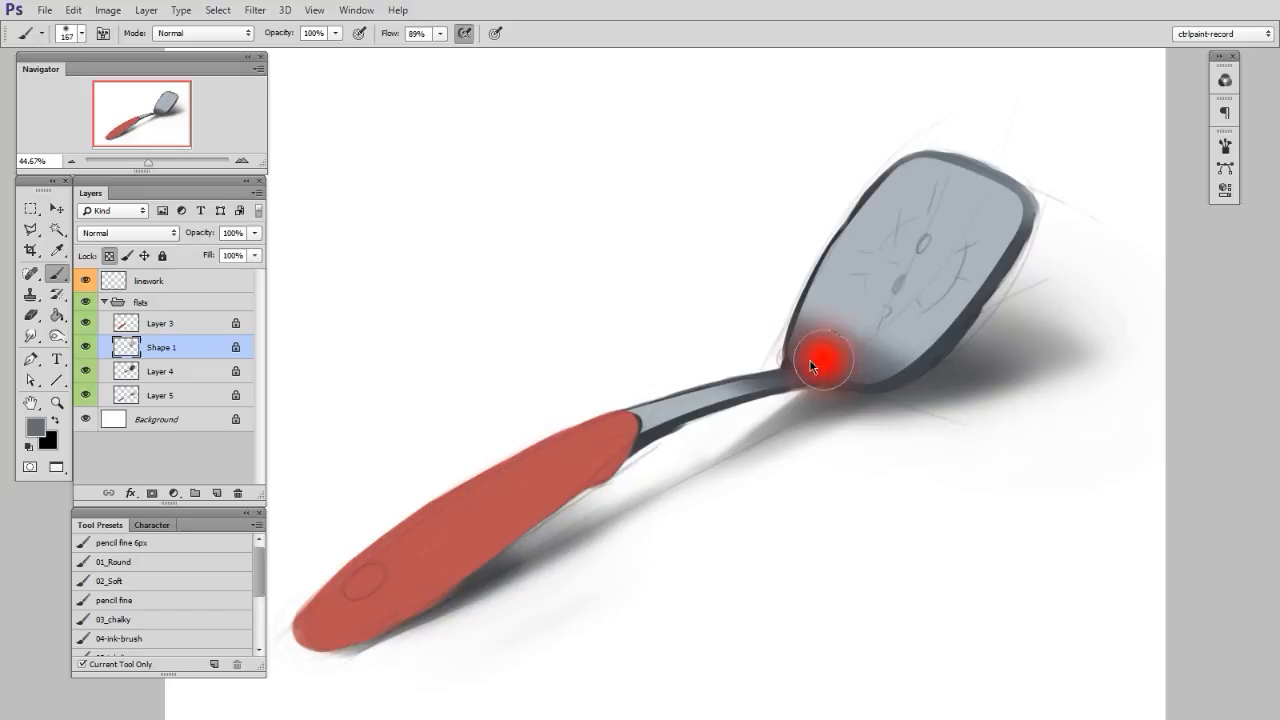
click(160, 322)
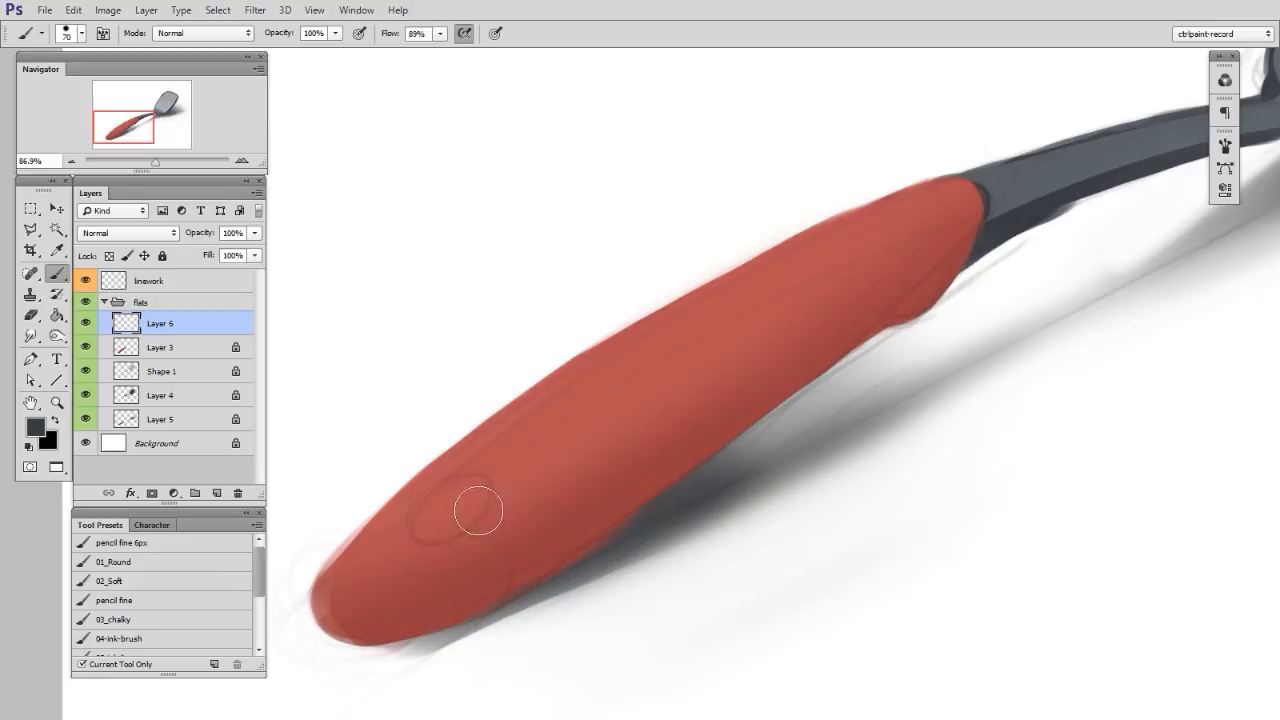
Paint handle detail on Layer 6 and switch to the 02_Soft brush preset.
click(445, 497)
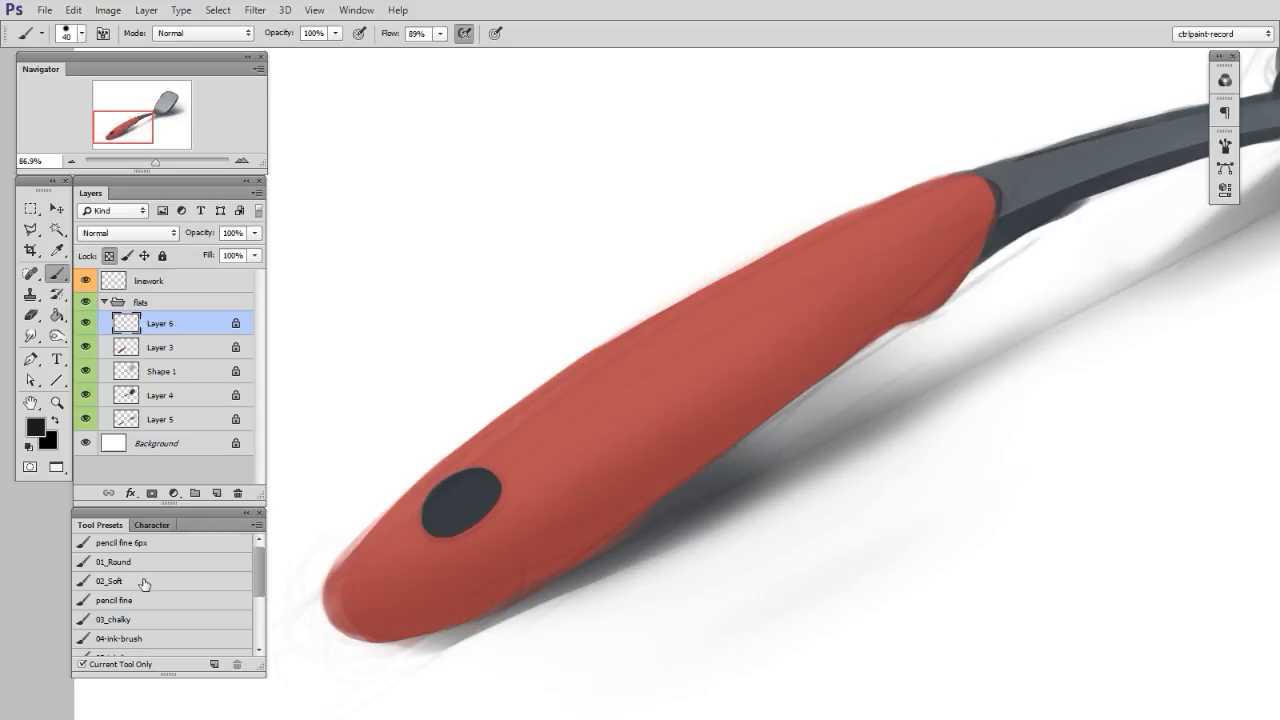
click(143, 580)
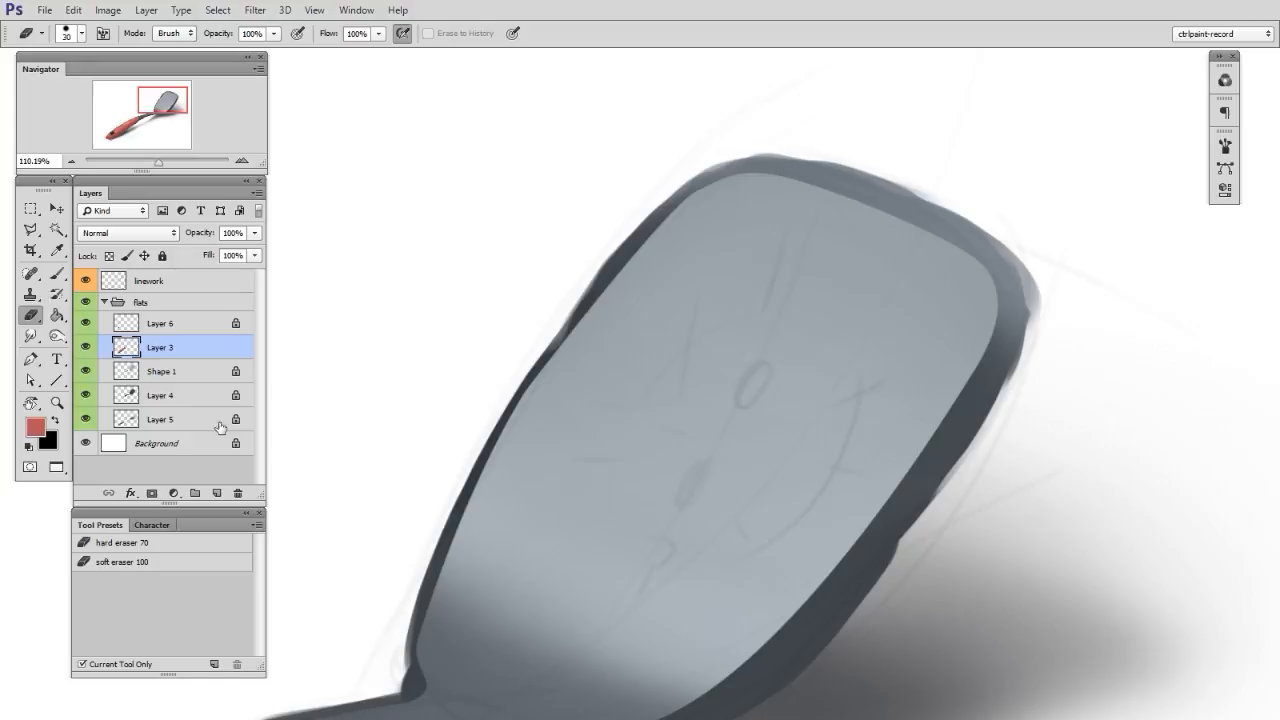
Select the blade's paint layer to build the black slot shapes.
click(160, 395)
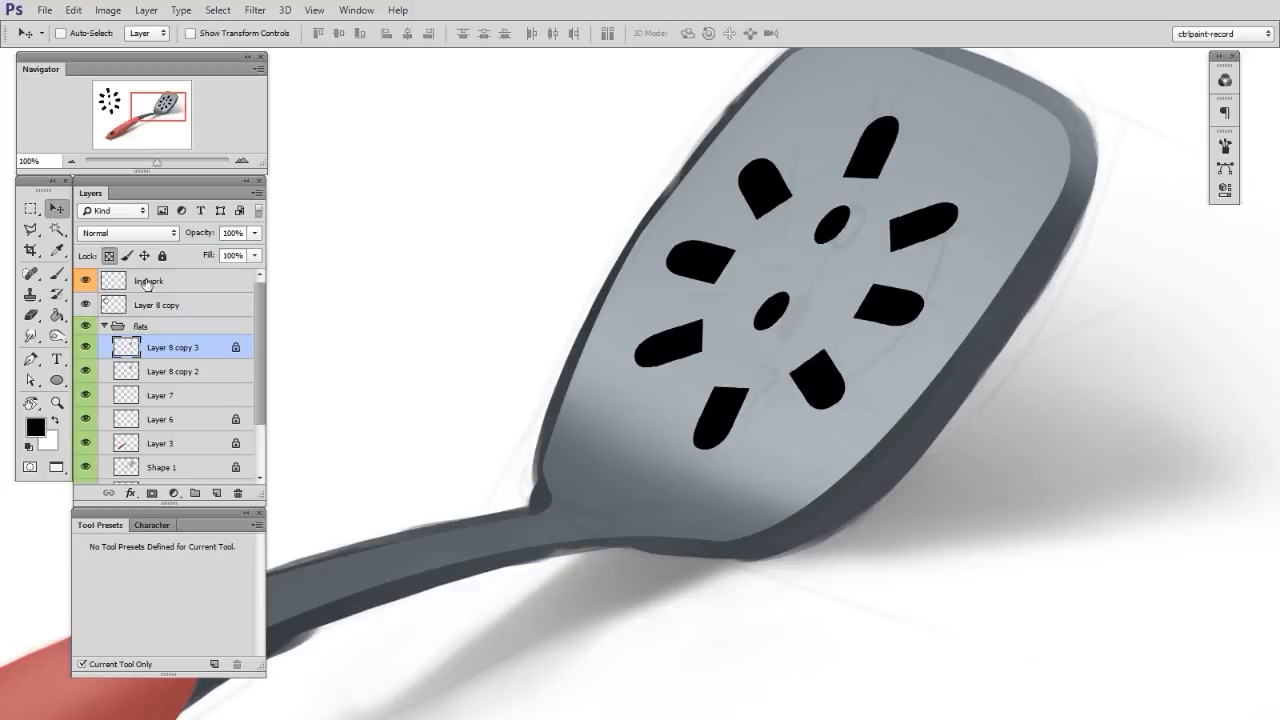
Sample white from the canvas with the Eyedropper for the slot fill.
click(31, 274)
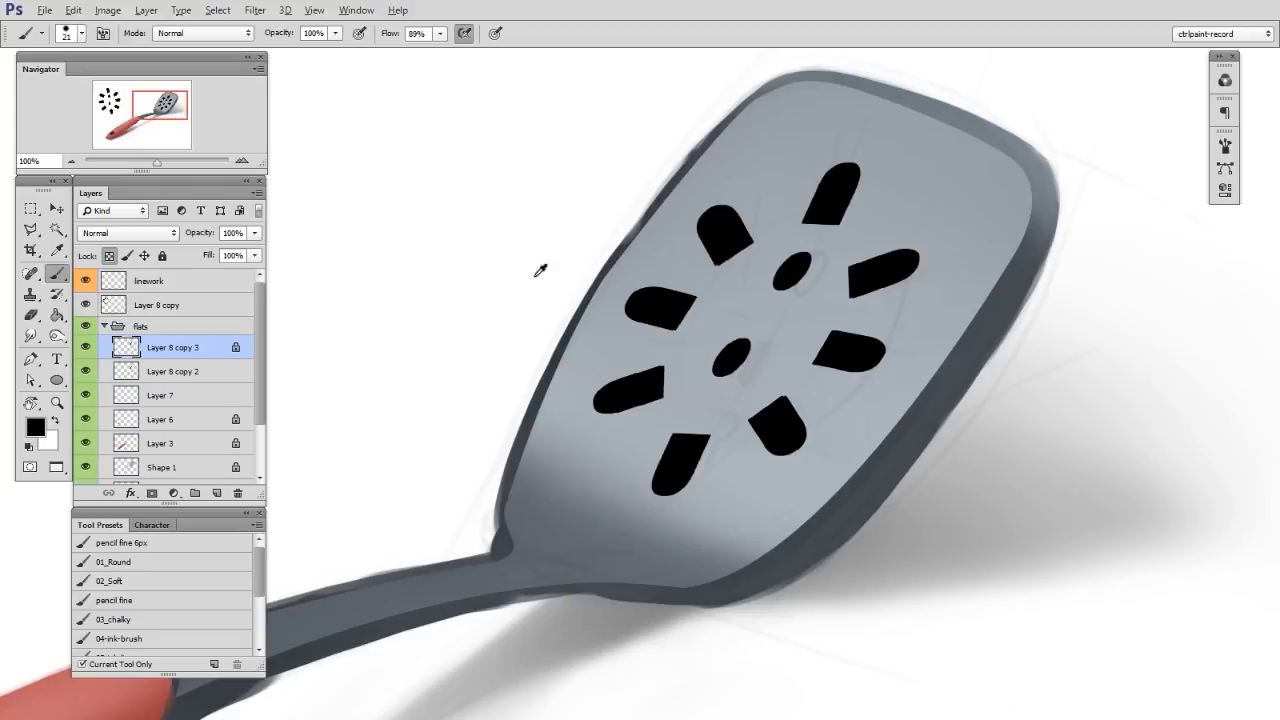
click(56, 208)
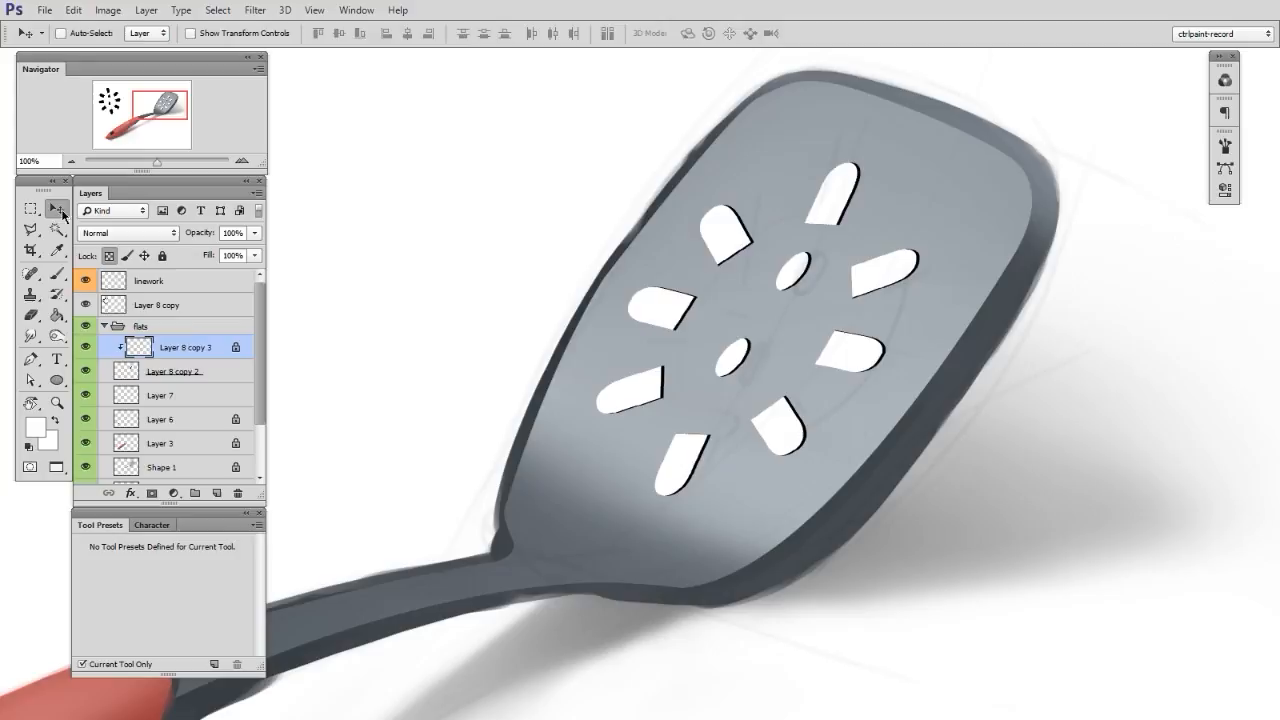
key(ctrl+t)
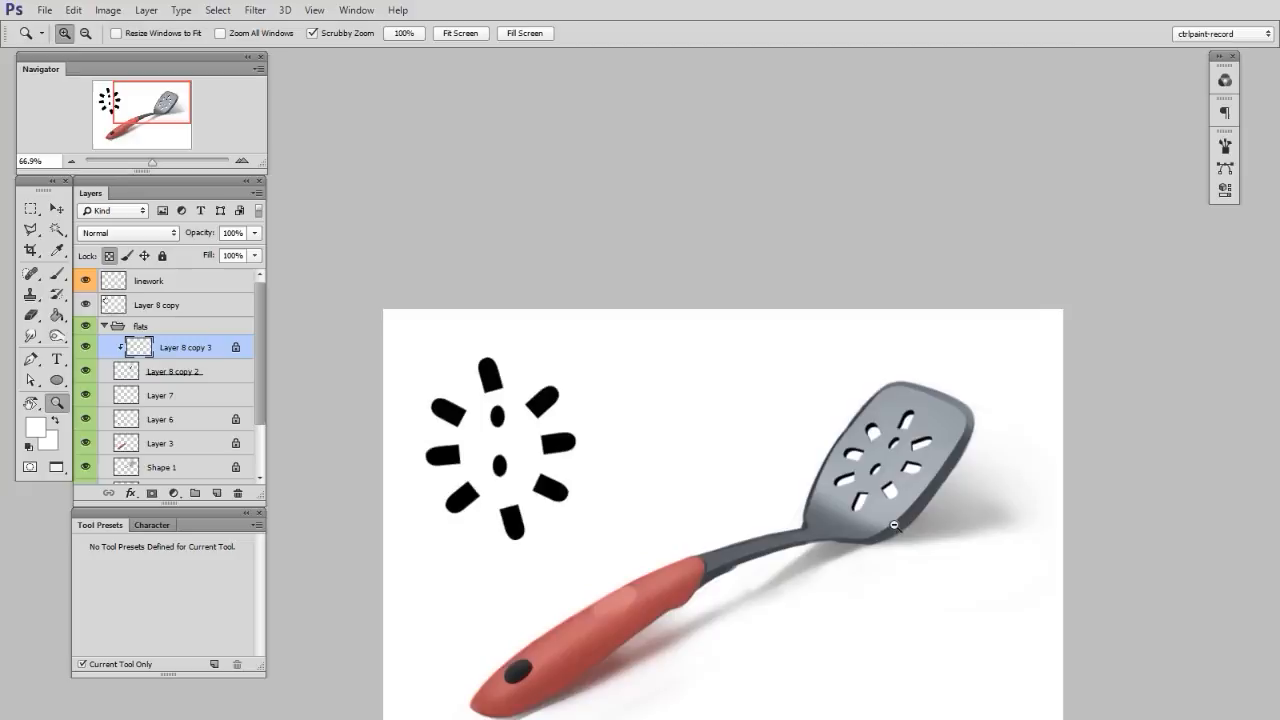
click(31, 273)
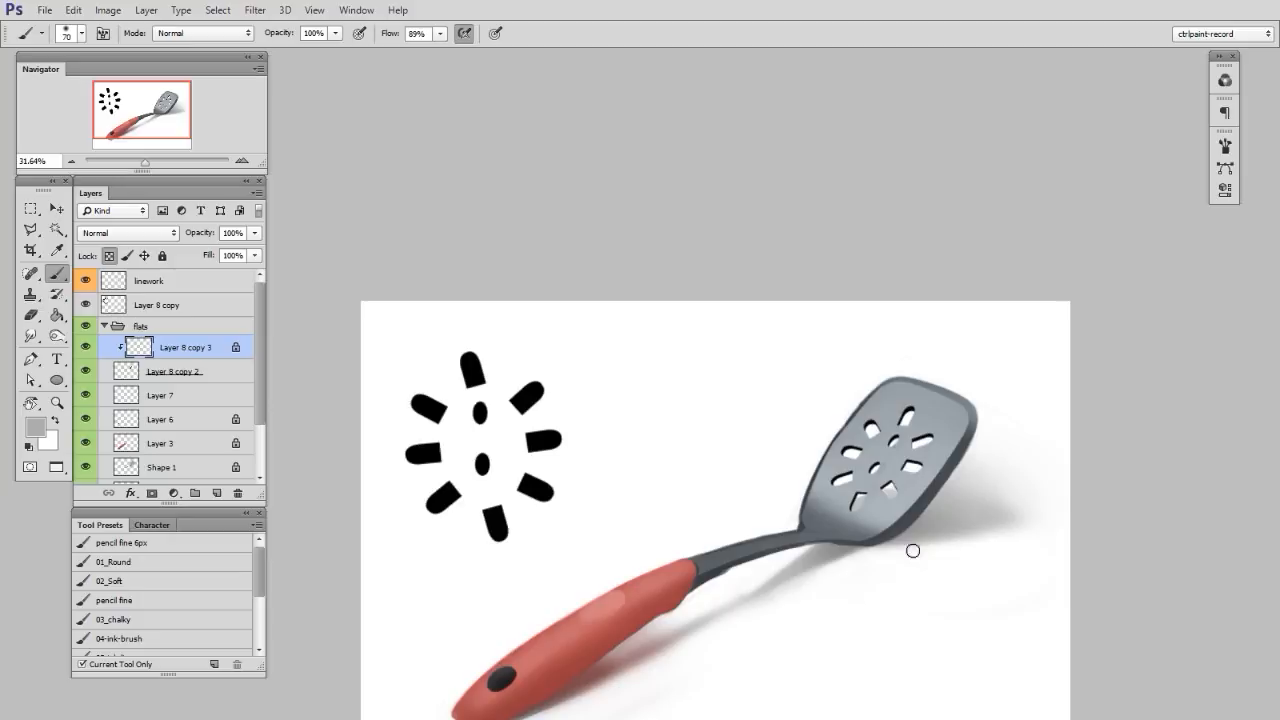